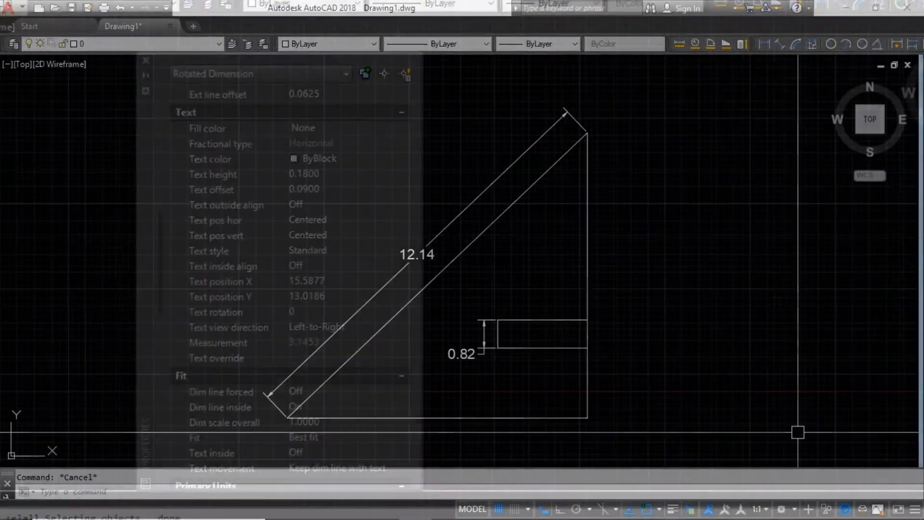
- Select the 12.14 aligned dimension along the triangle's slanted side
{"action": "left_click", "coordinate": [145, 61]}
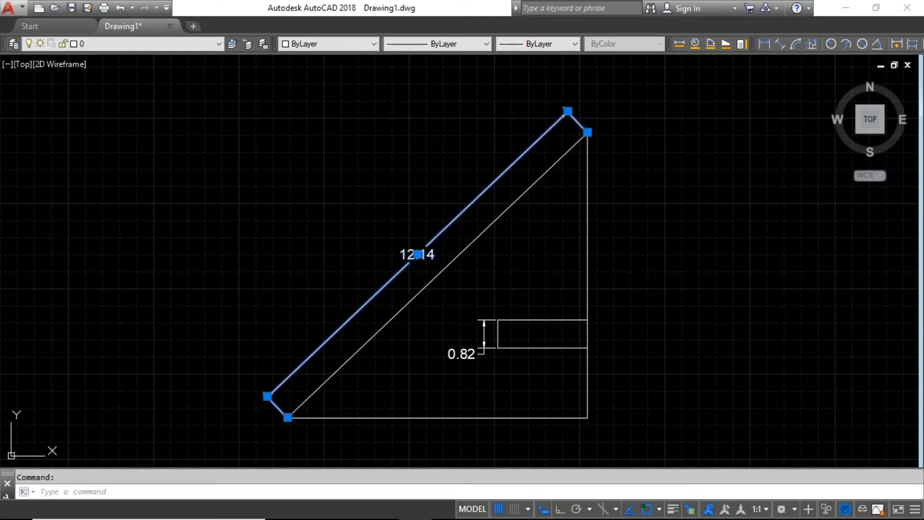
- Bring up the Properties palette for the selected 12.14 dimension with Ctrl+1
{"action": "key", "text": "ctrl+1"}
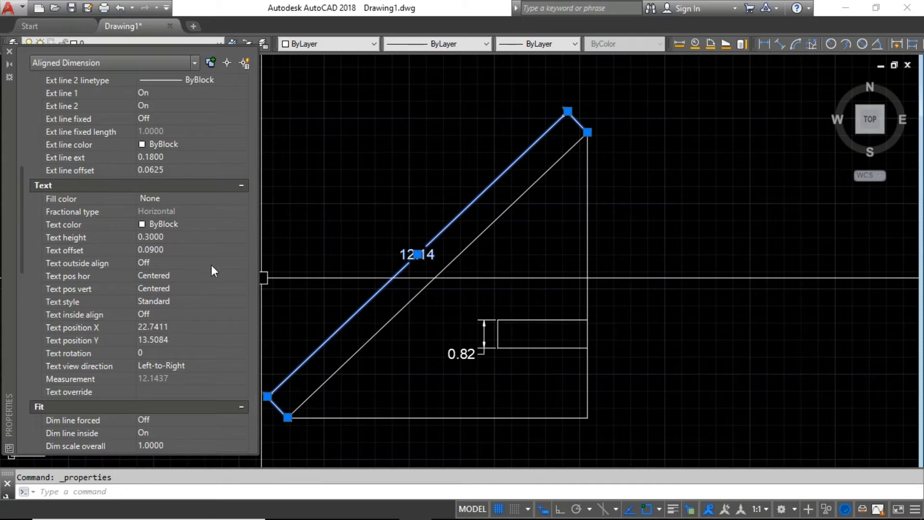
- Set Text outside align to On so the 12.14 text follows its dimension line
{"action": "left_click", "coordinate": [241, 263]}
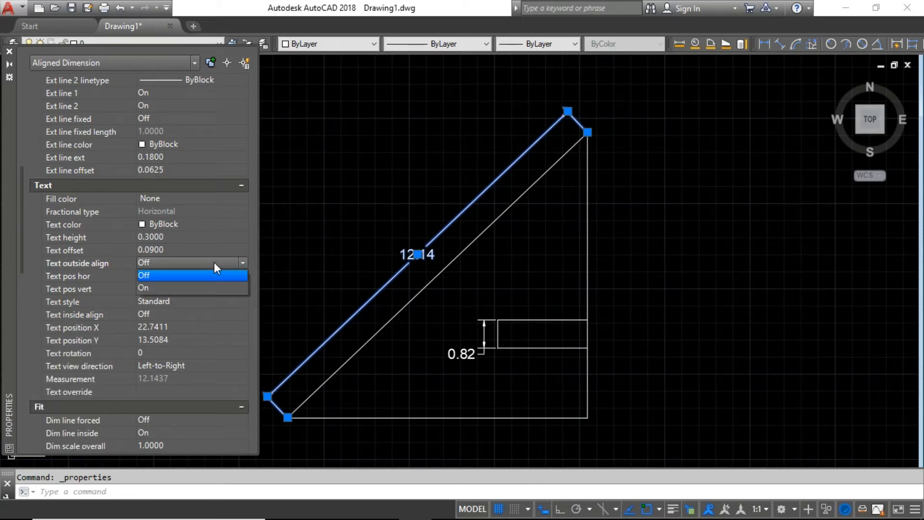
{"action": "left_click", "coordinate": [144, 288]}
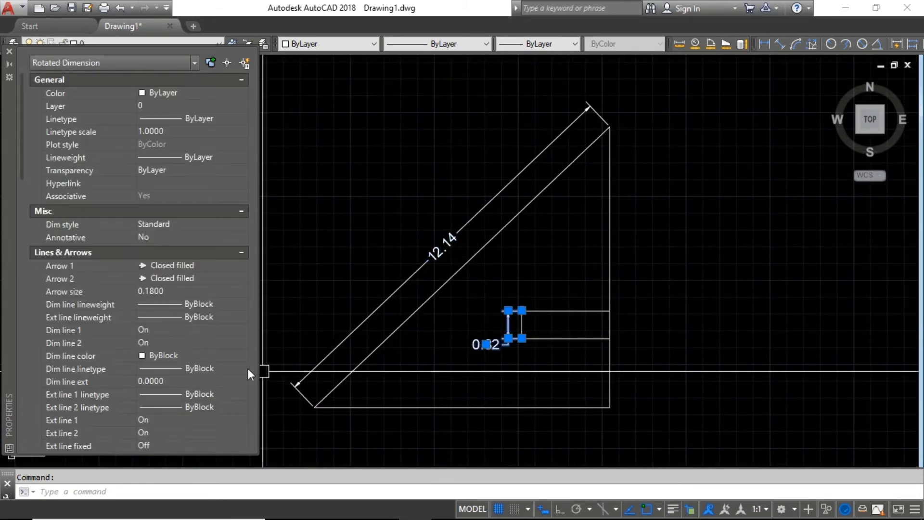
{"action": "scroll", "scroll_direction": "down", "scroll_amount": 3}
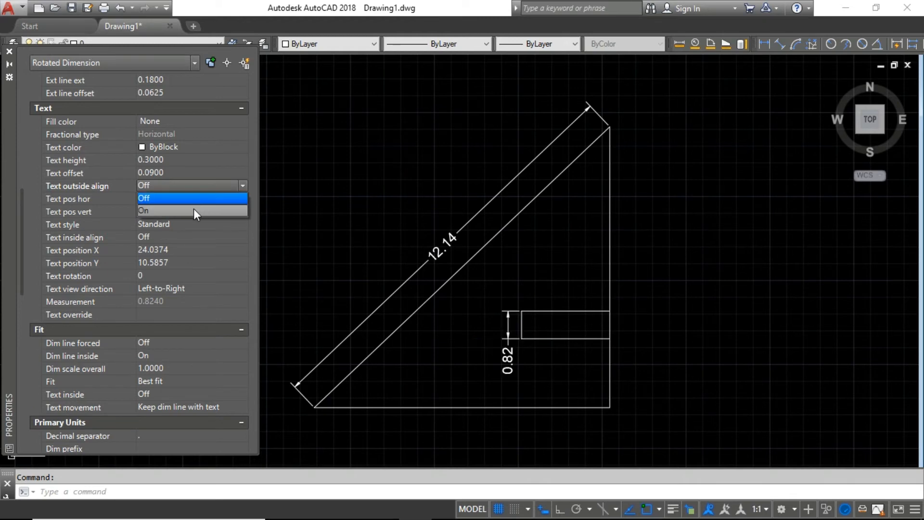
{"action": "left_click", "coordinate": [143, 211]}
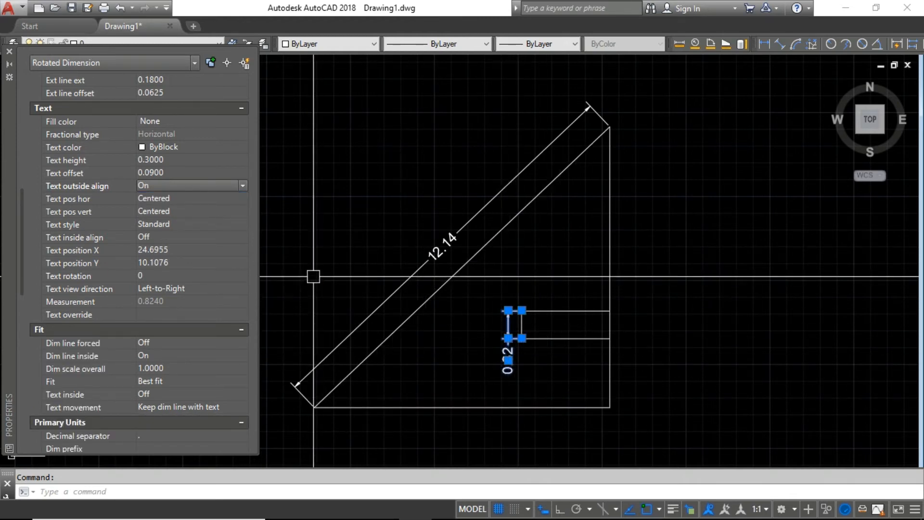
{"action": "left_click", "coordinate": [192, 185]}
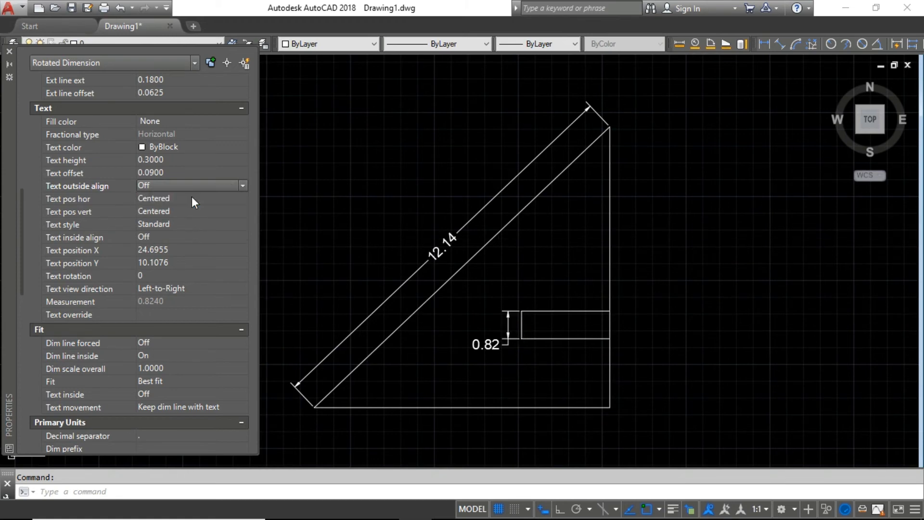
{"action": "left_click", "coordinate": [489, 344]}
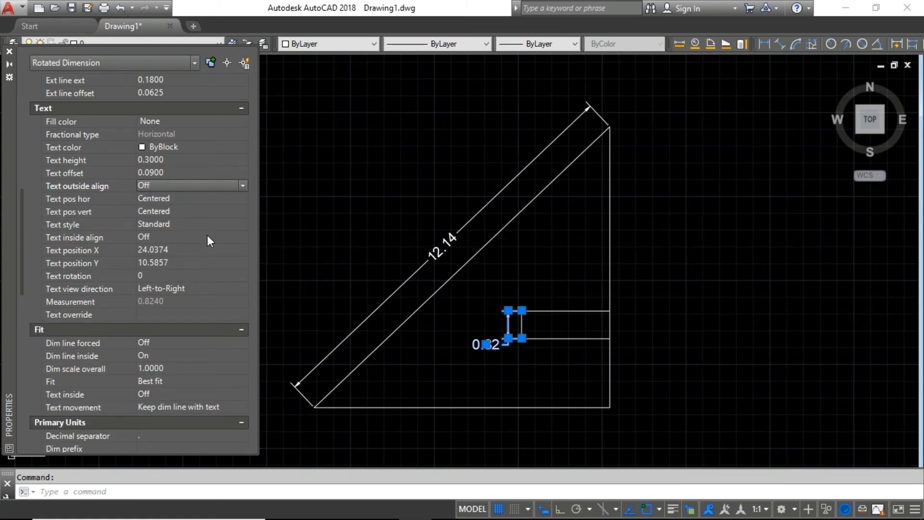